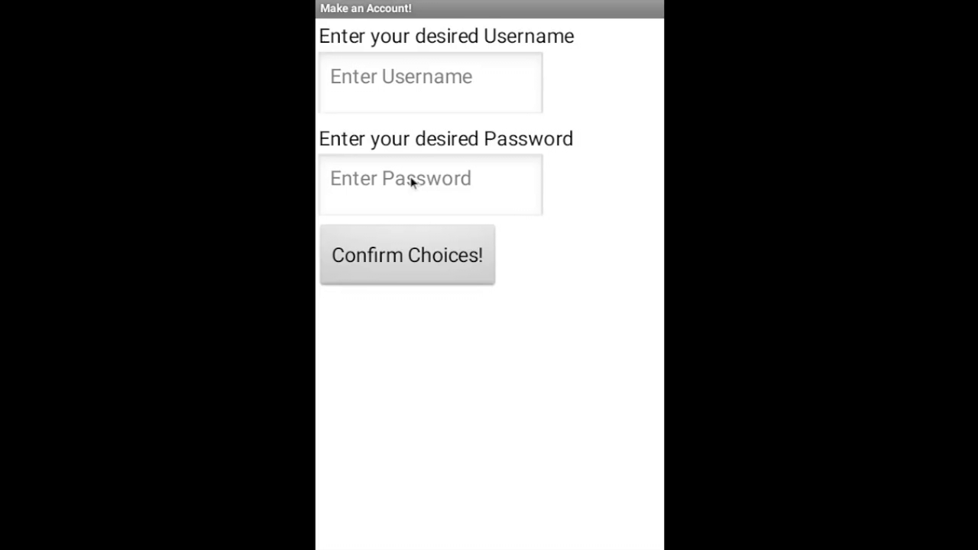
mouse_move(474, 105)
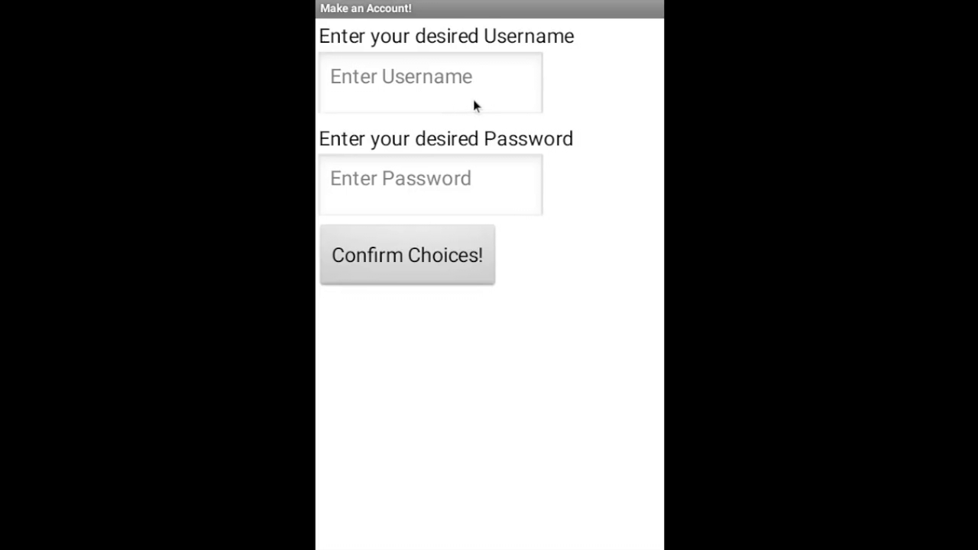
type("Ap")
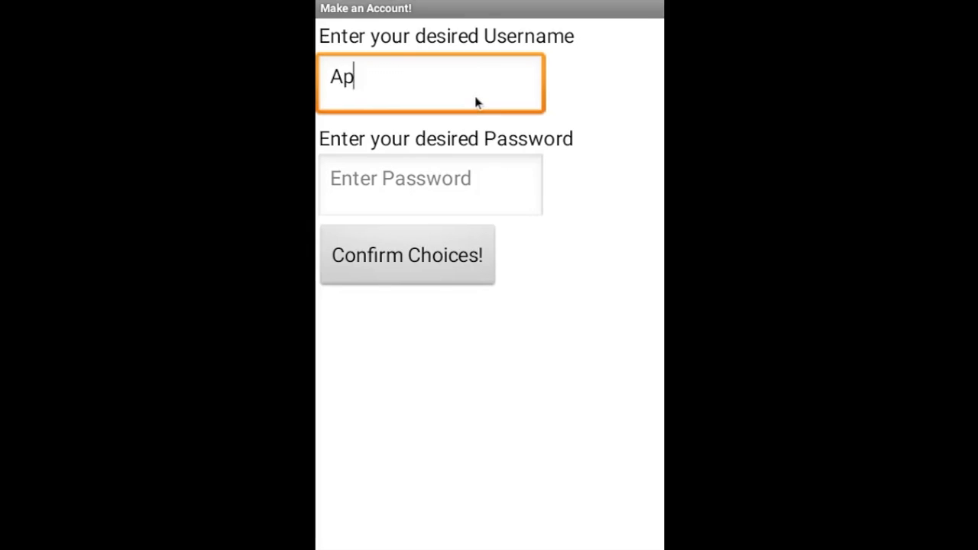
type("ples")
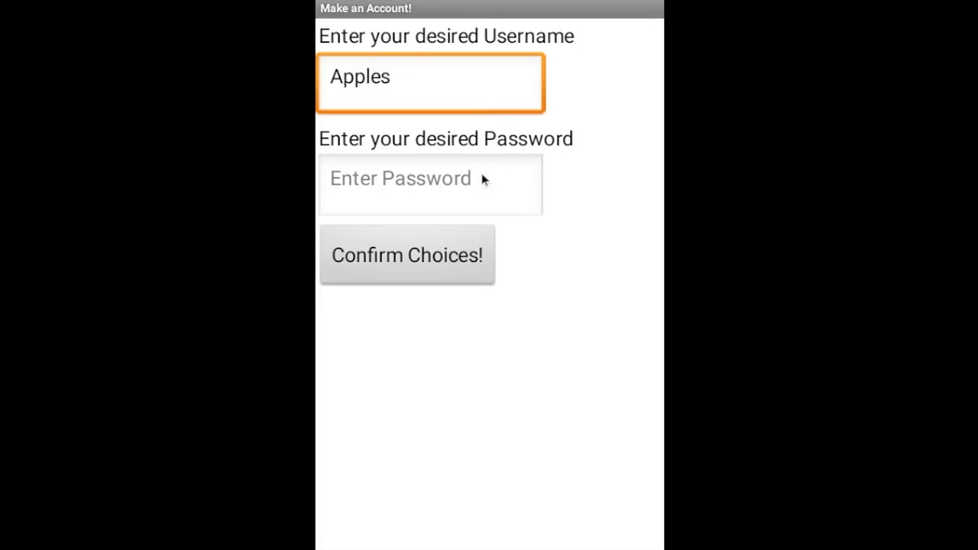
left_click(430, 184)
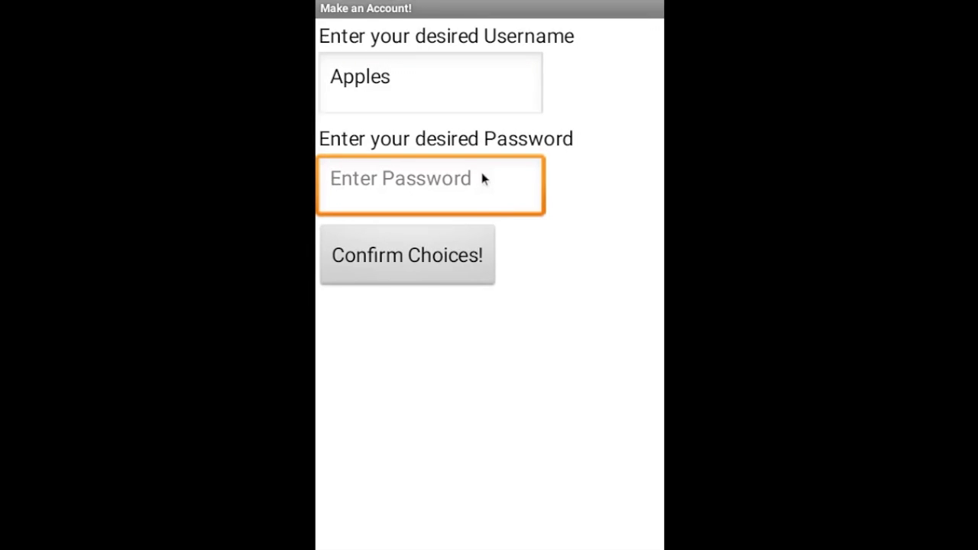
type("123")
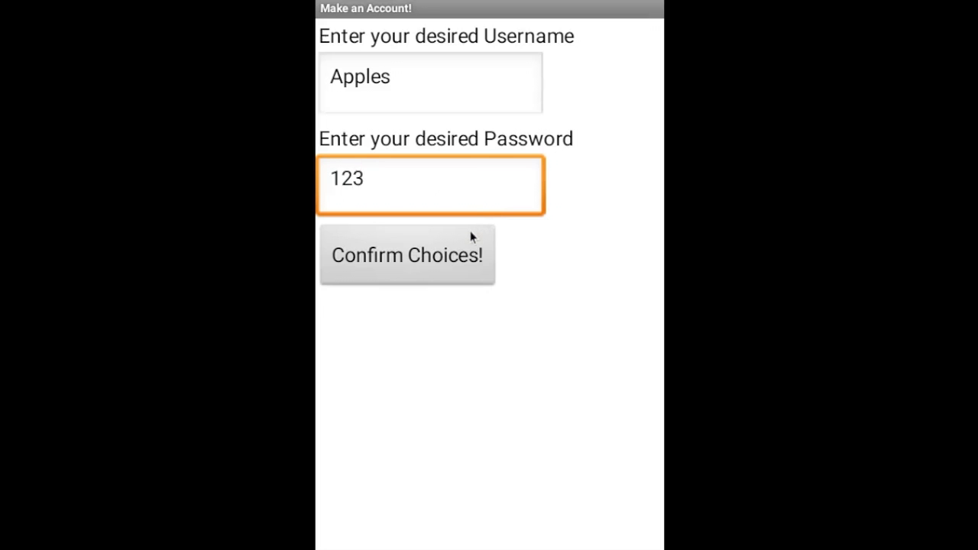
left_click(407, 255)
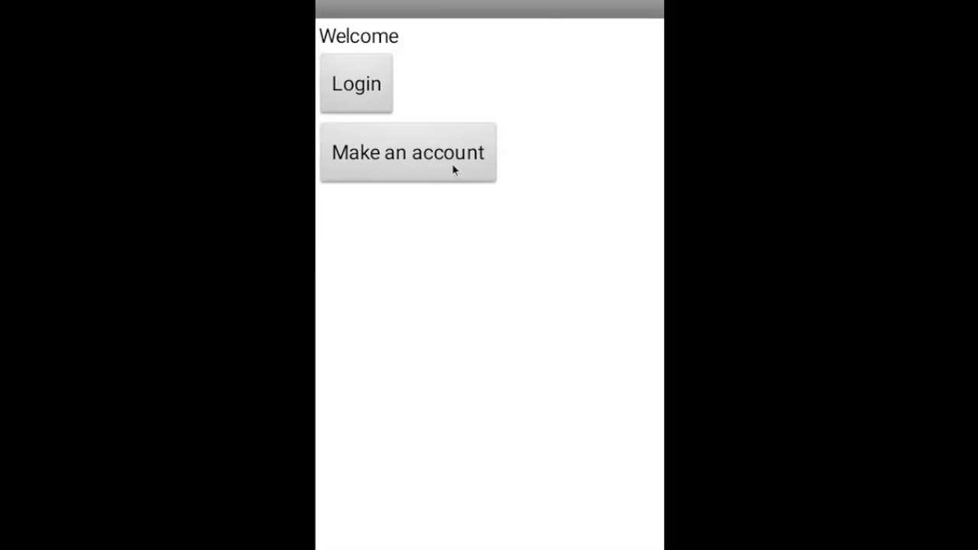
mouse_move(468, 135)
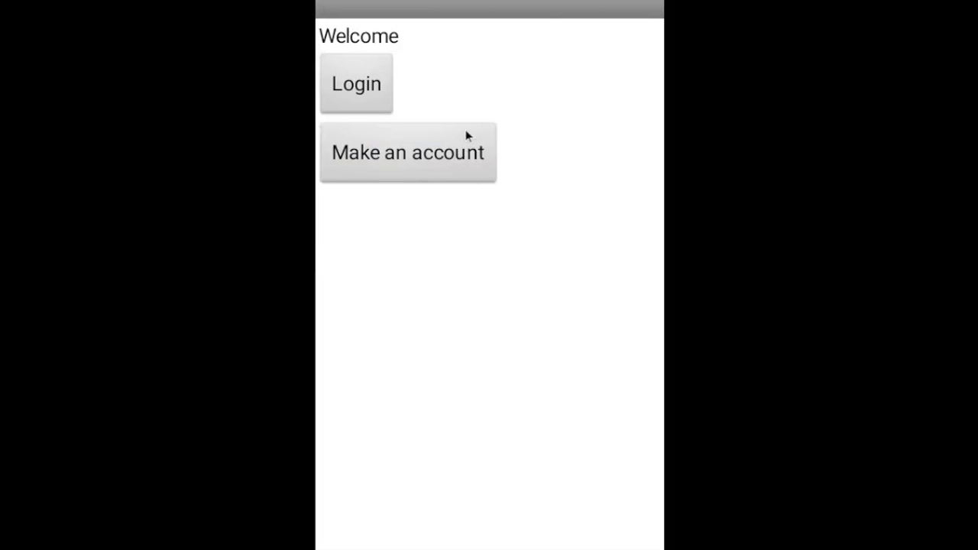
- Start a second account, entering username Bananas and password 321
left_click(408, 151)
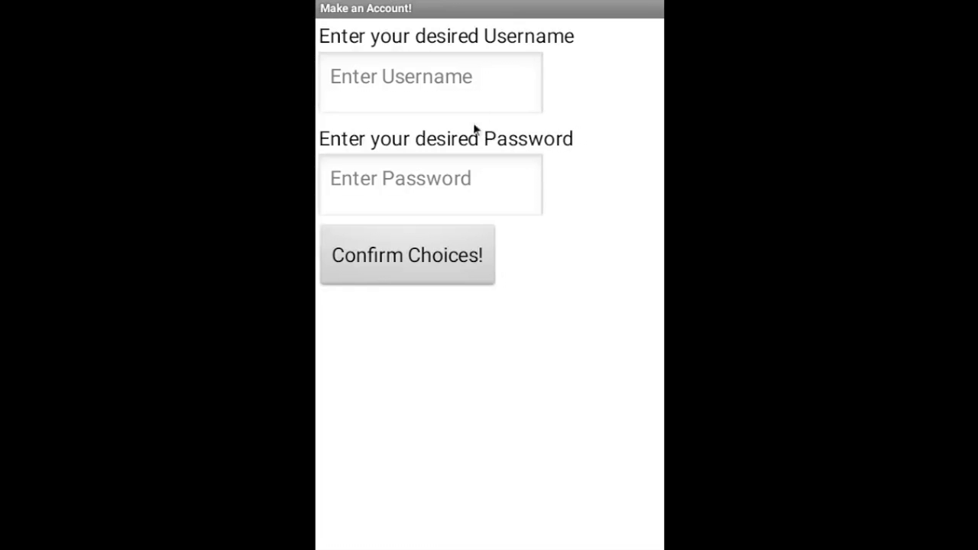
type("Bananas")
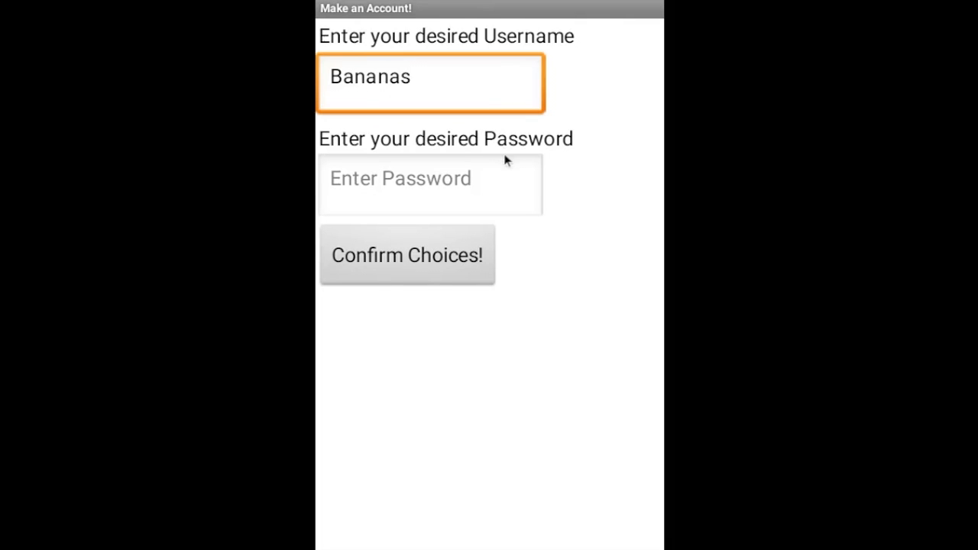
type("321")
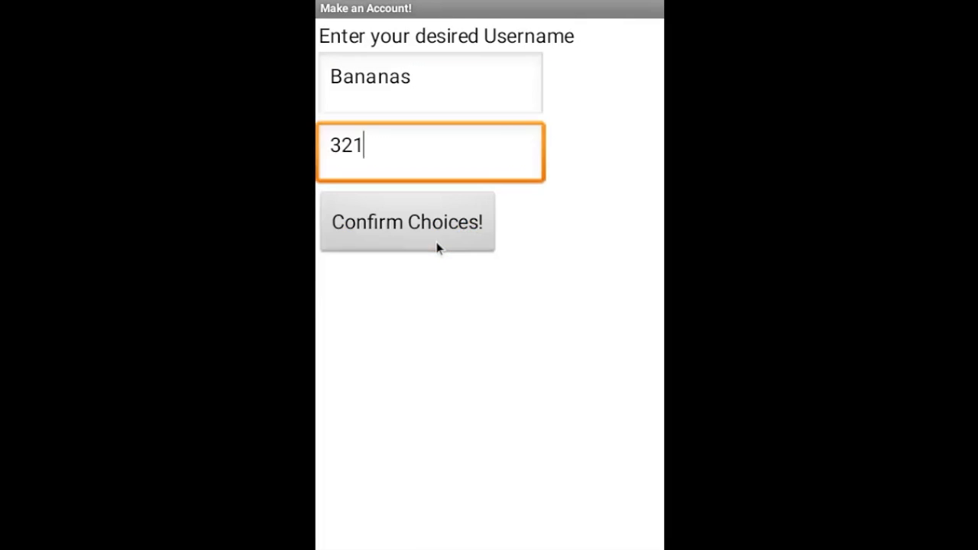
- Confirm the Bananas account and attempt logging in as Apples
left_click(406, 221)
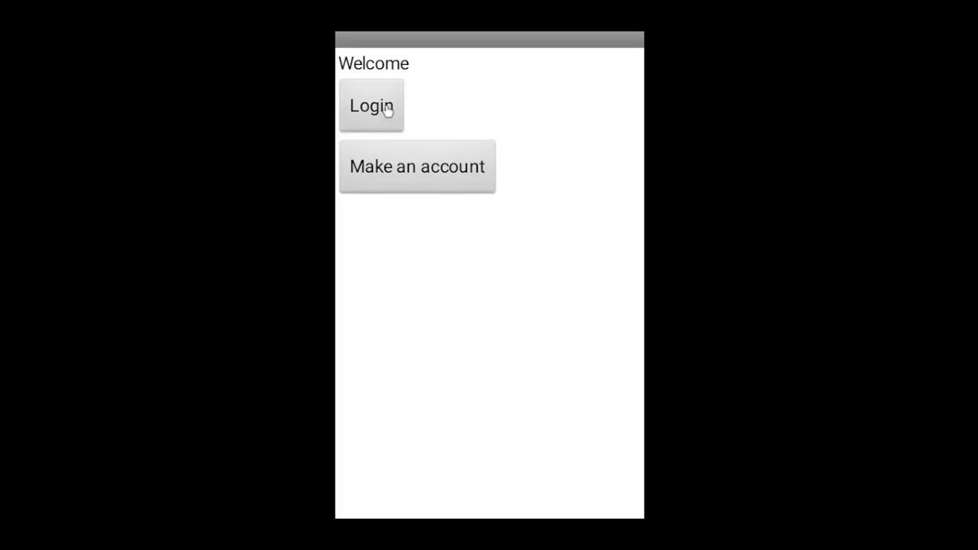
left_click(371, 105)
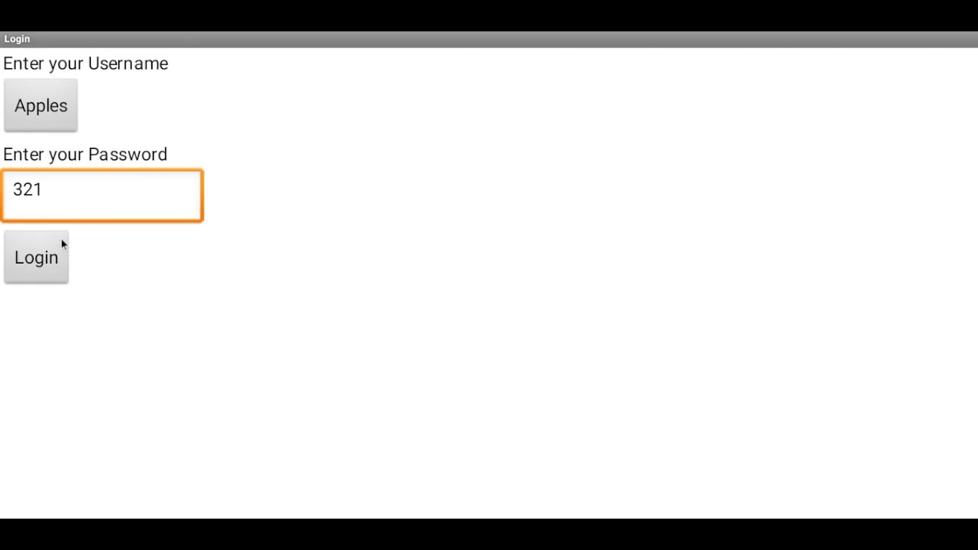
left_click(36, 257)
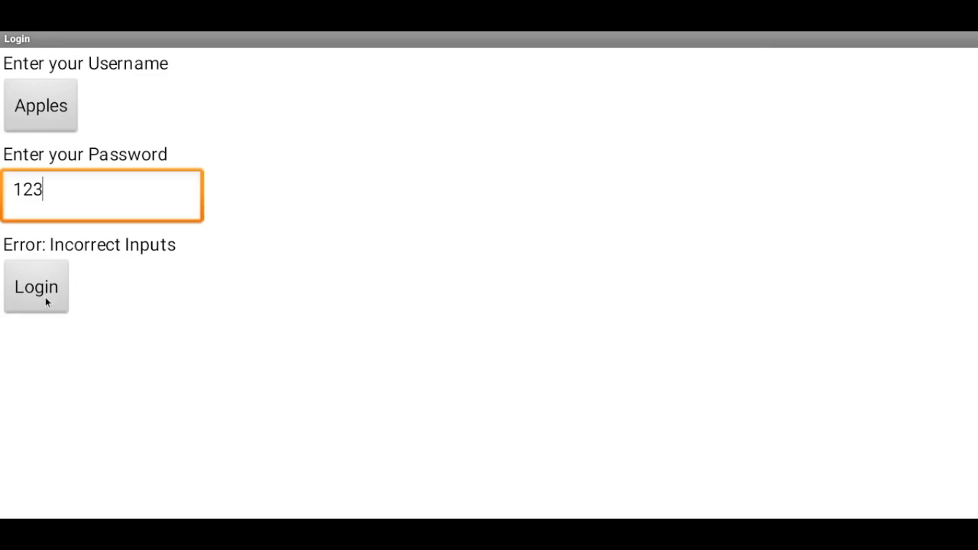
left_click(36, 286)
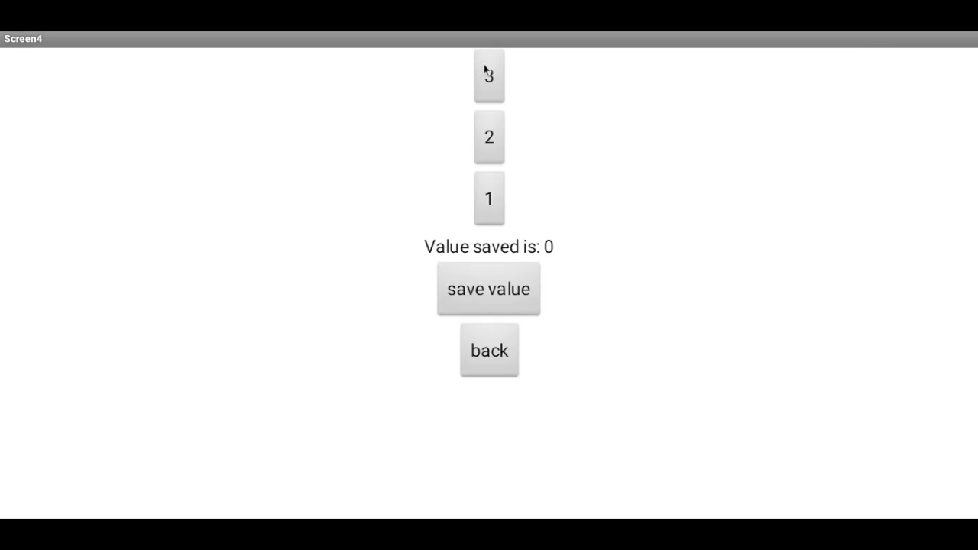
left_click(488, 288)
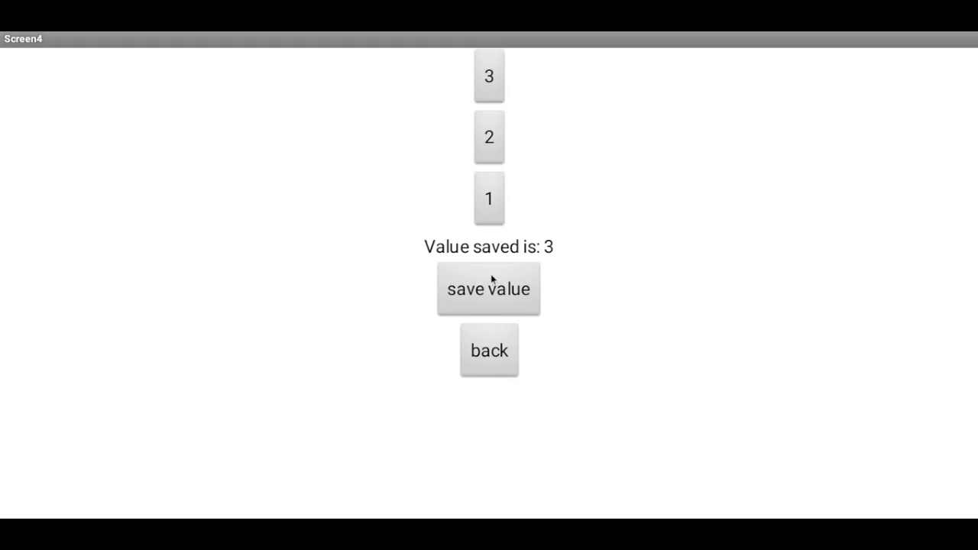
mouse_move(472, 338)
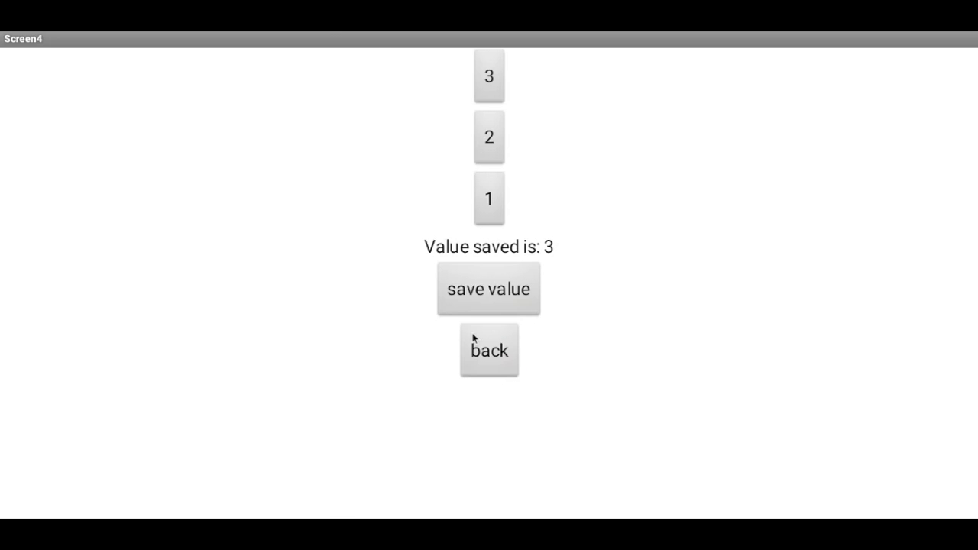
left_click(489, 350)
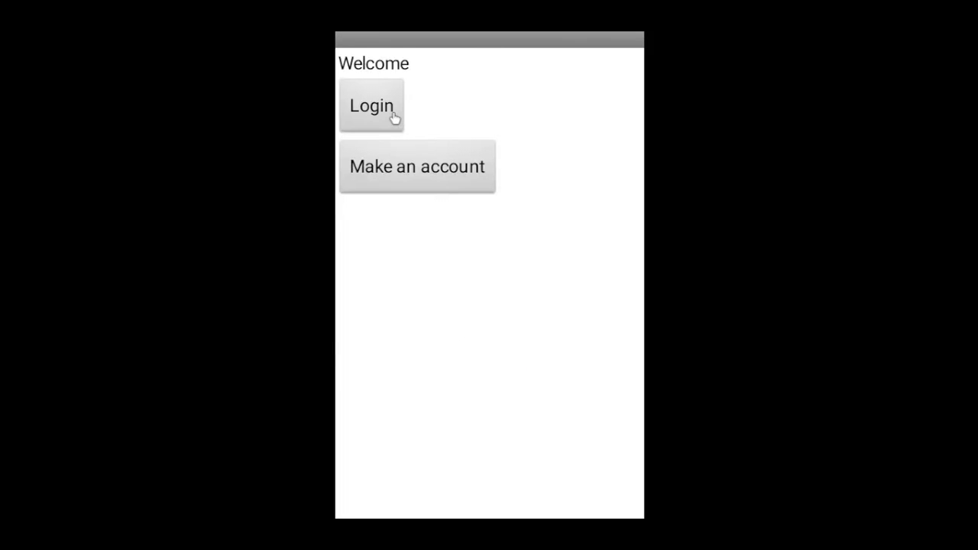
- Log in as Bananas, save the value 1, and go back to Welcome
left_click(371, 106)
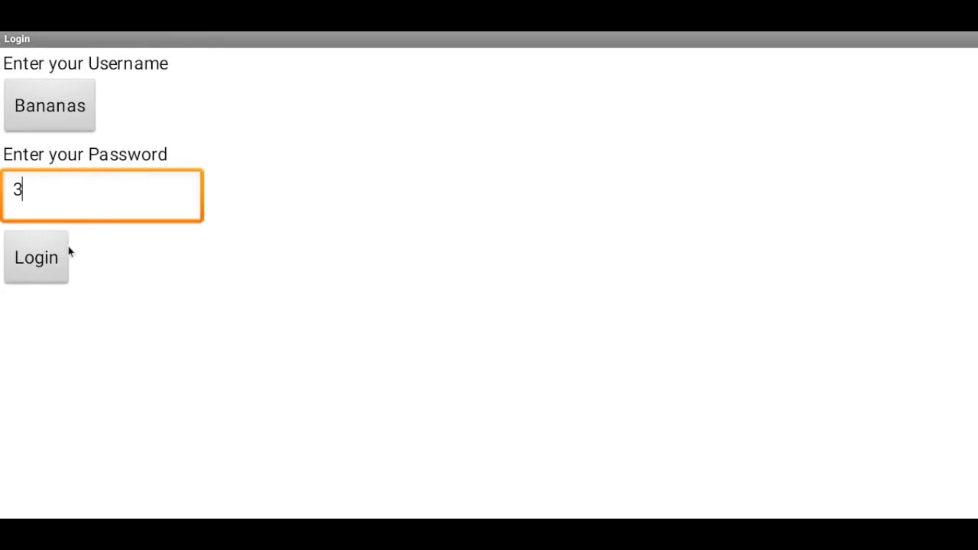
left_click(36, 256)
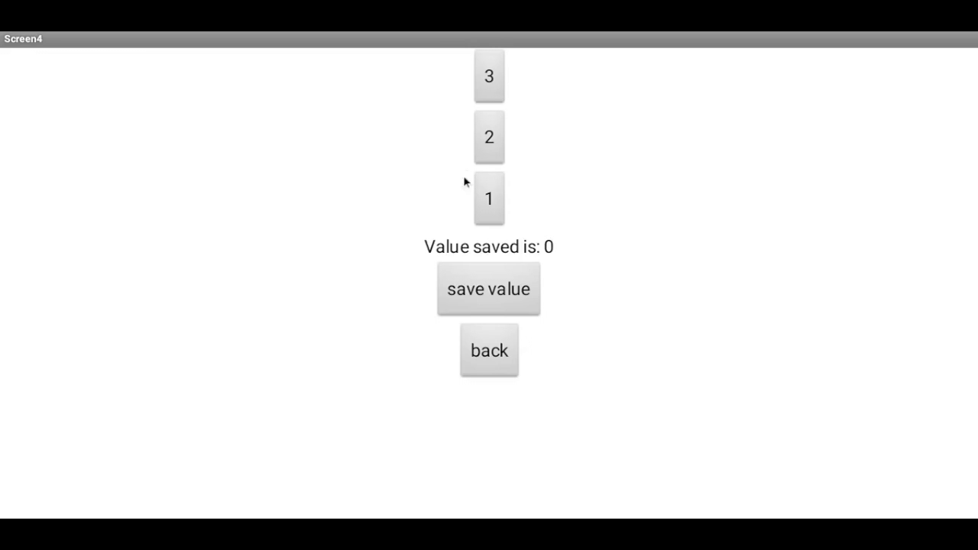
left_click(488, 288)
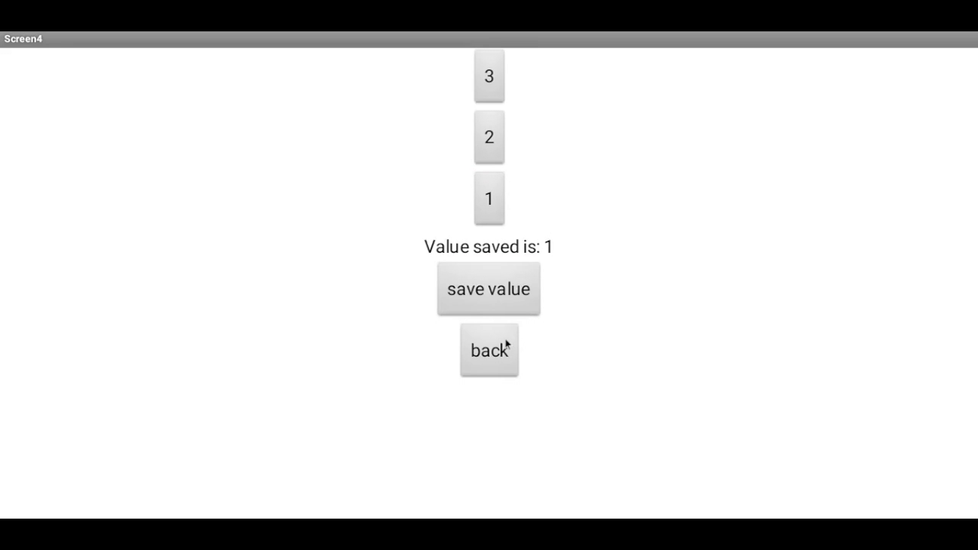
left_click(489, 350)
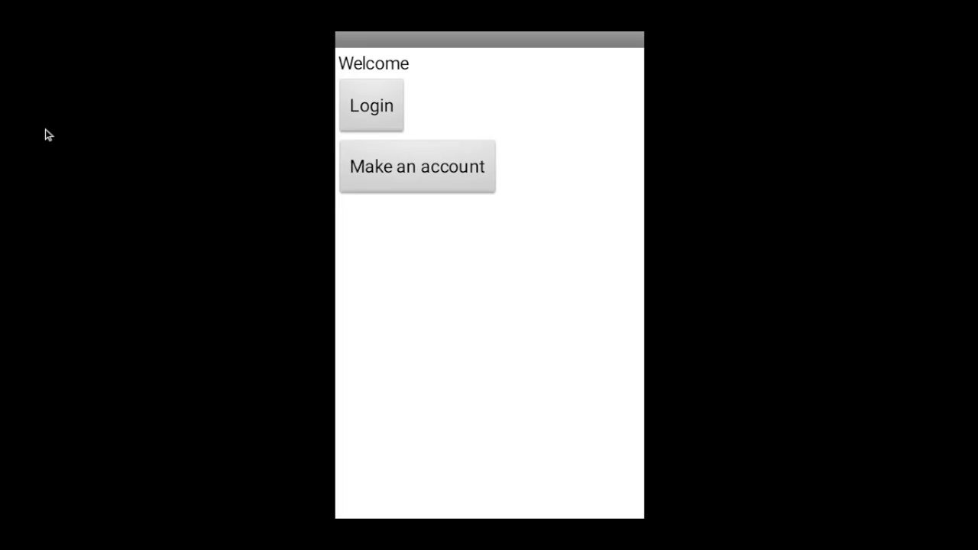
left_click(372, 105)
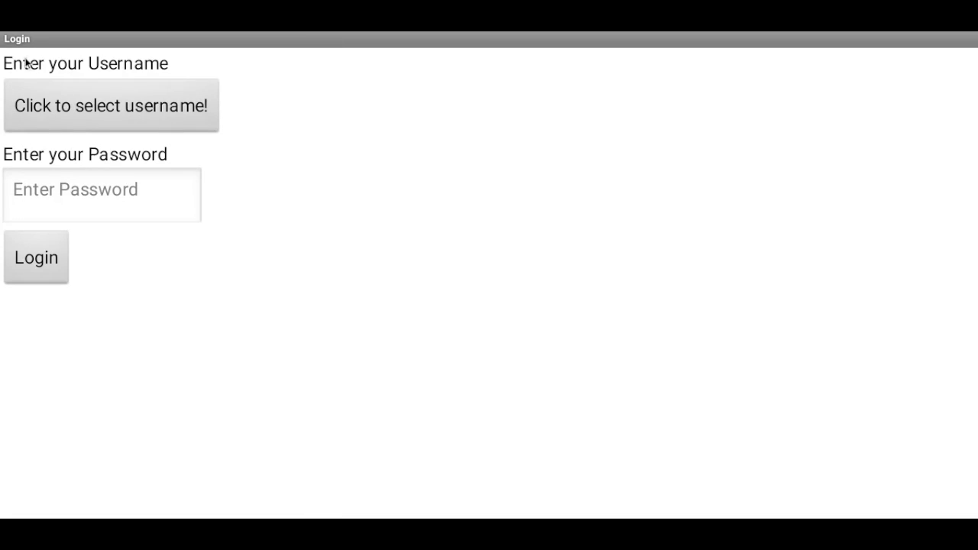
left_click(110, 106)
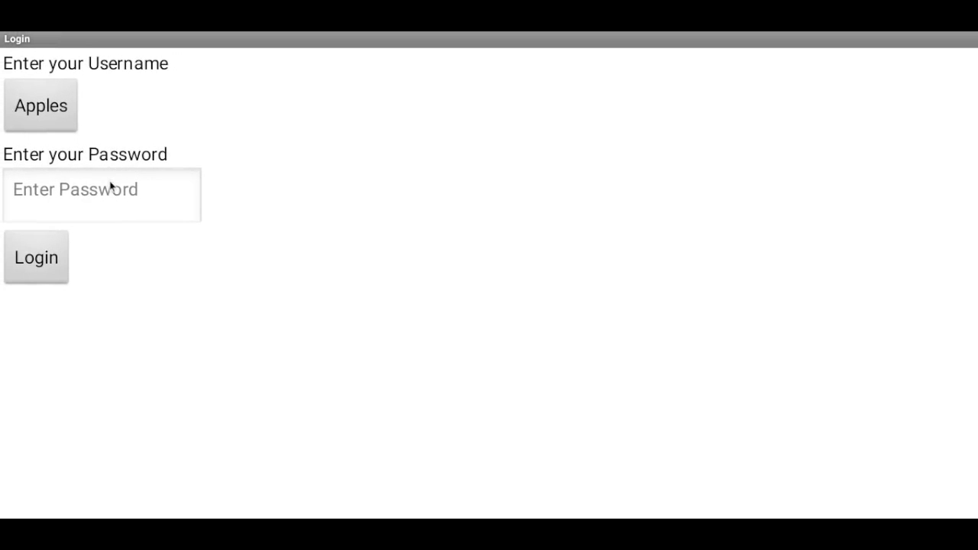
type("123")
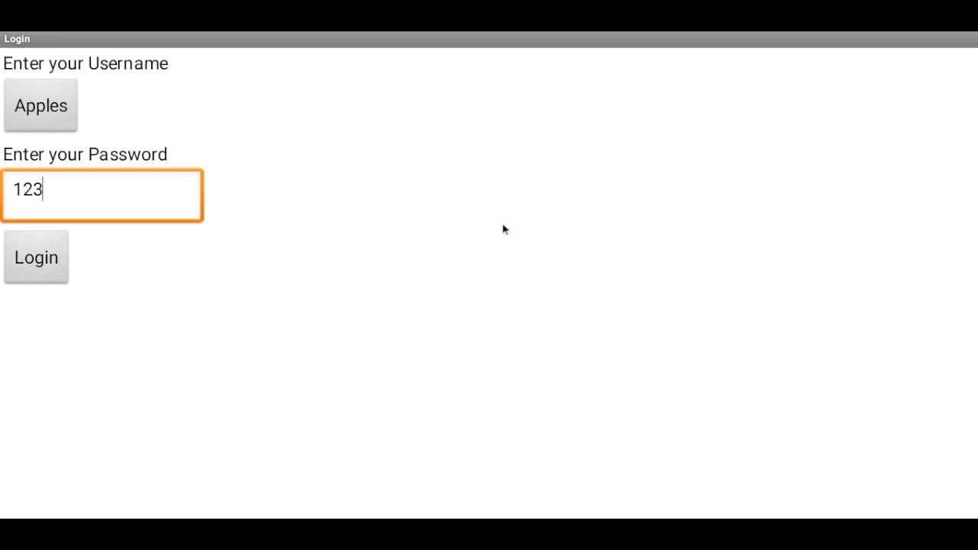
left_click(35, 256)
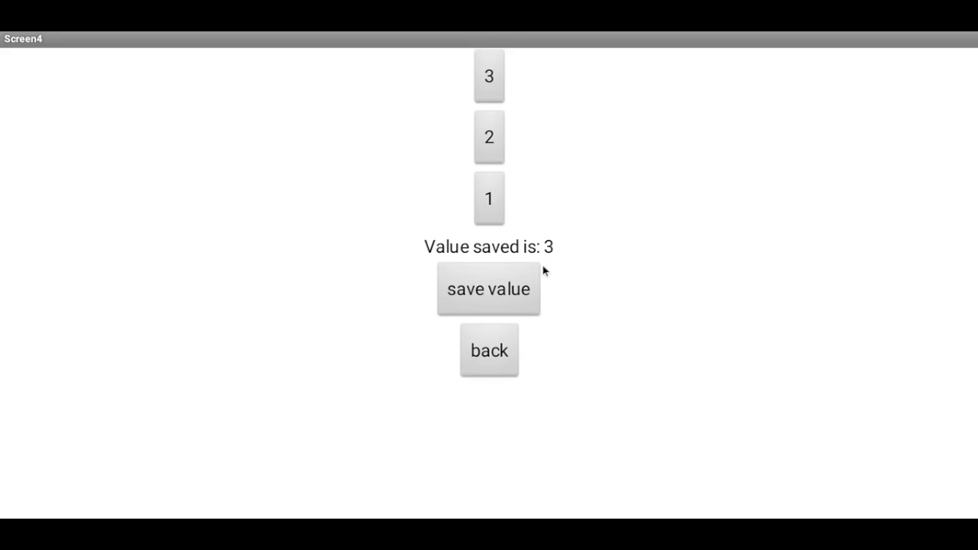